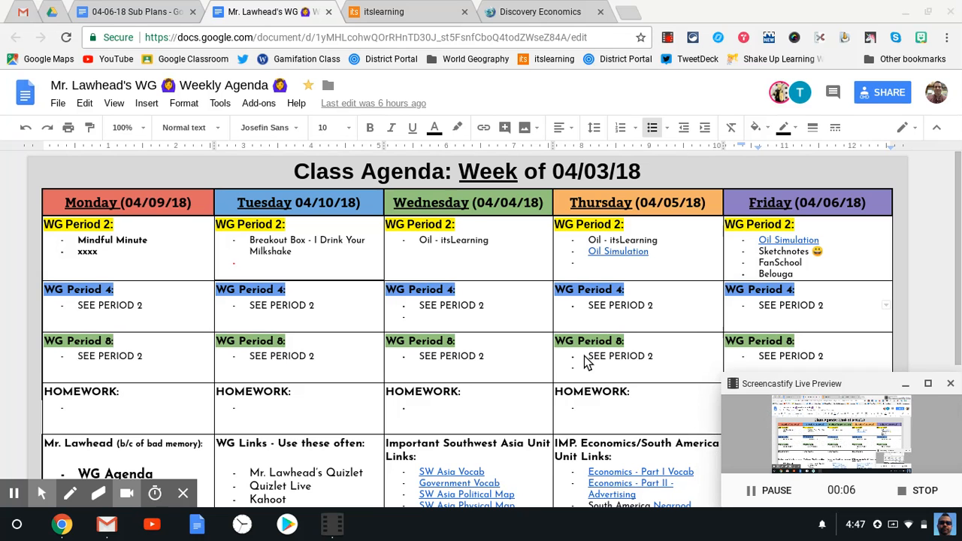
pyautogui.moveTo(872, 369)
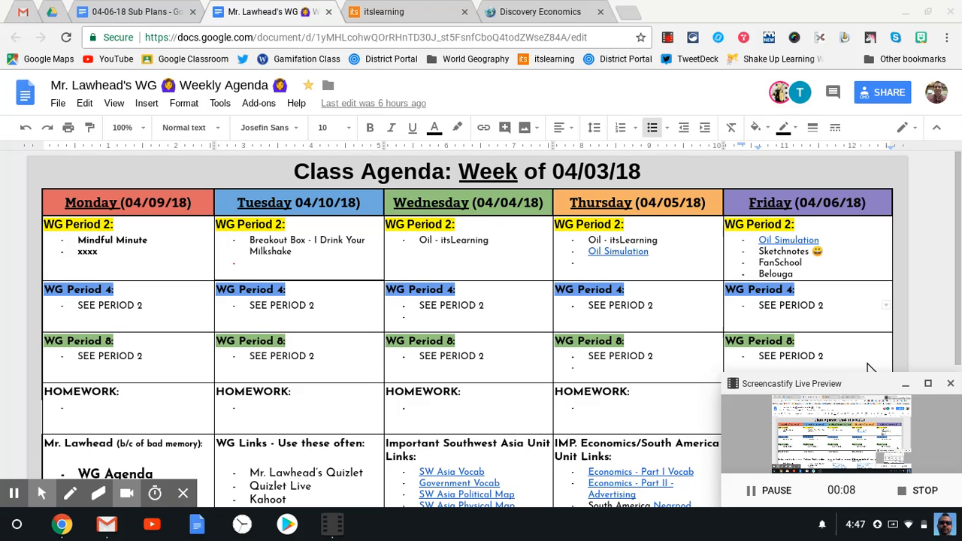
pyautogui.moveTo(526, 278)
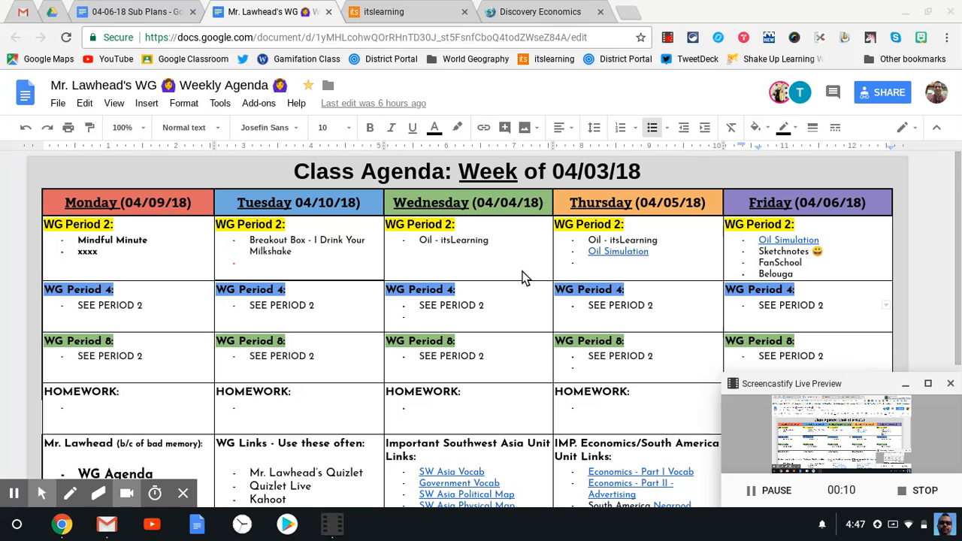
pyautogui.moveTo(400, 113)
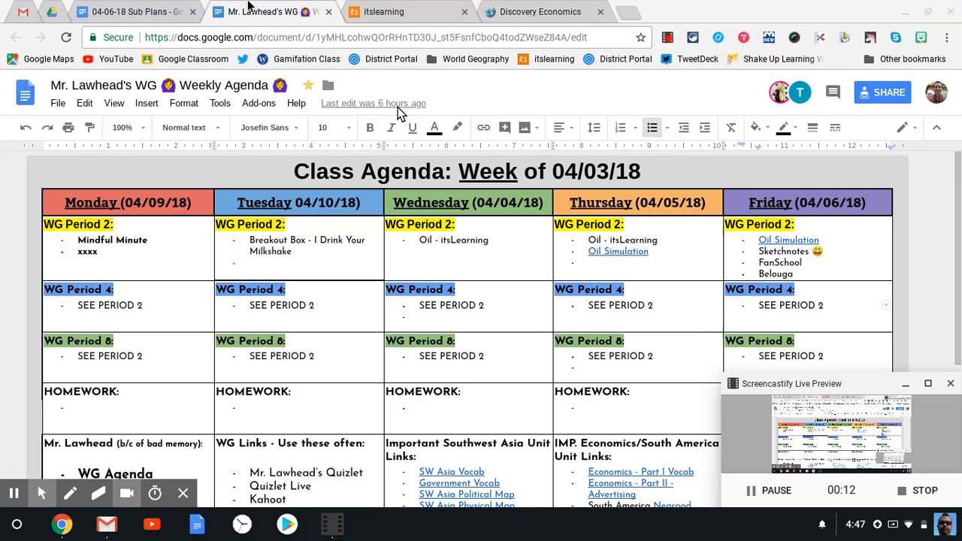
# - Read the 04-06-18 Sub Plans, then start the itslearning Oil plan at its LEQ question
pyautogui.click(135, 12)
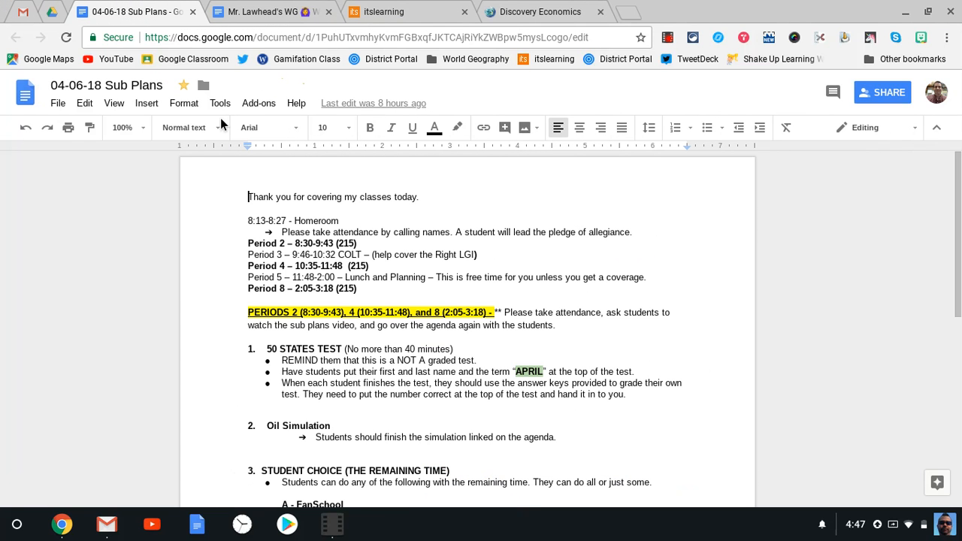
pyautogui.moveTo(221, 124)
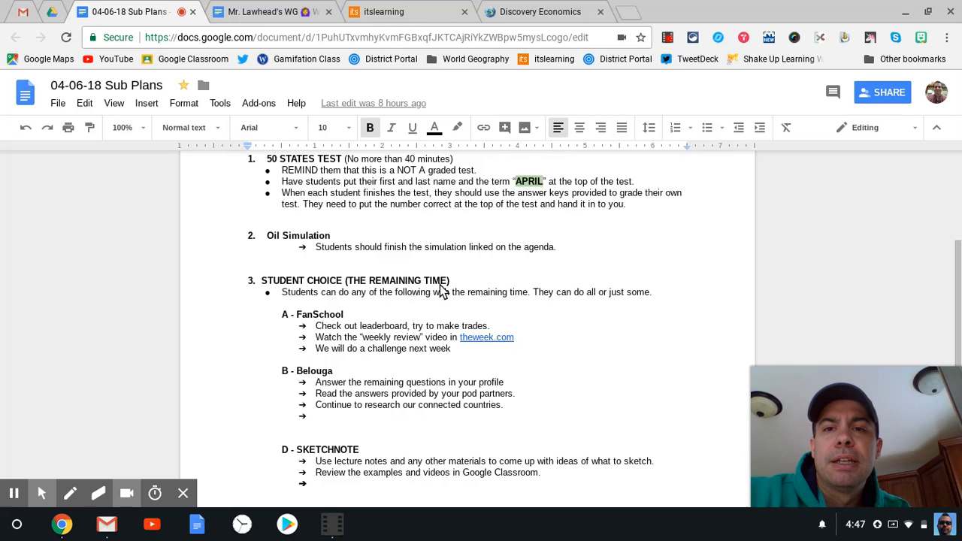
pyautogui.moveTo(363, 186)
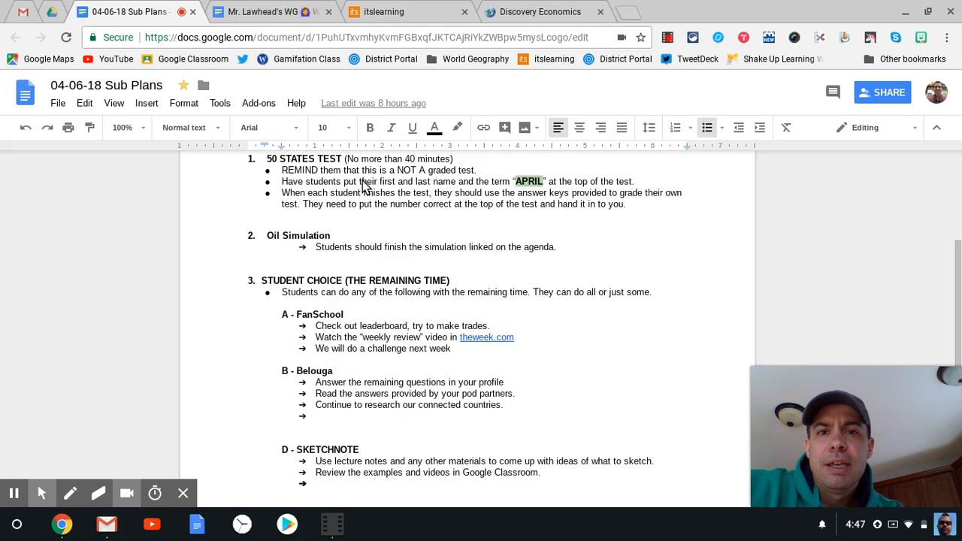
pyautogui.moveTo(428, 163)
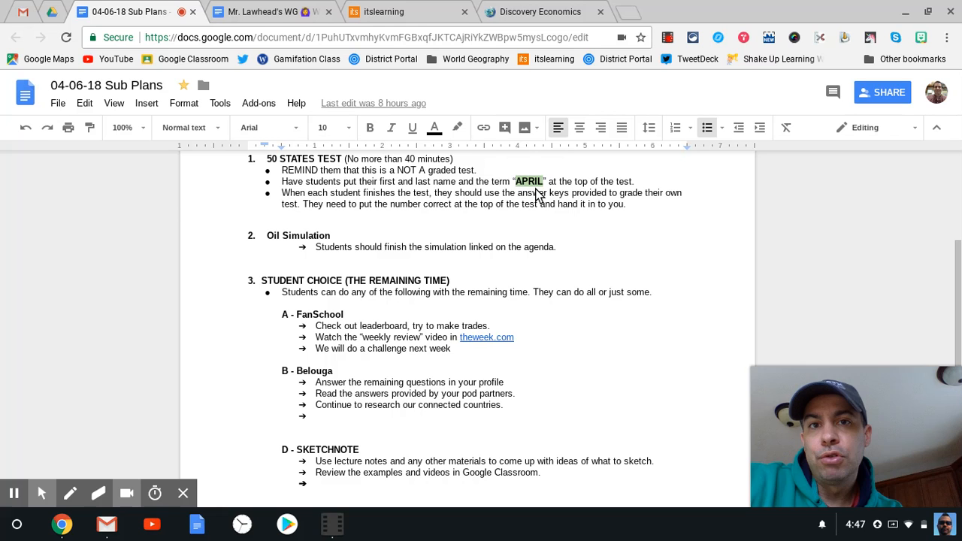
pyautogui.moveTo(485, 188)
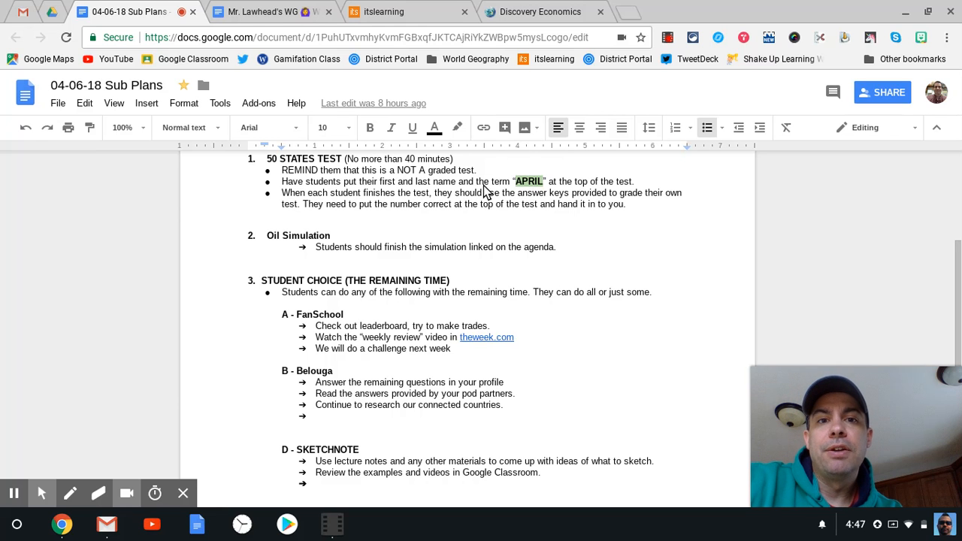
pyautogui.moveTo(440, 209)
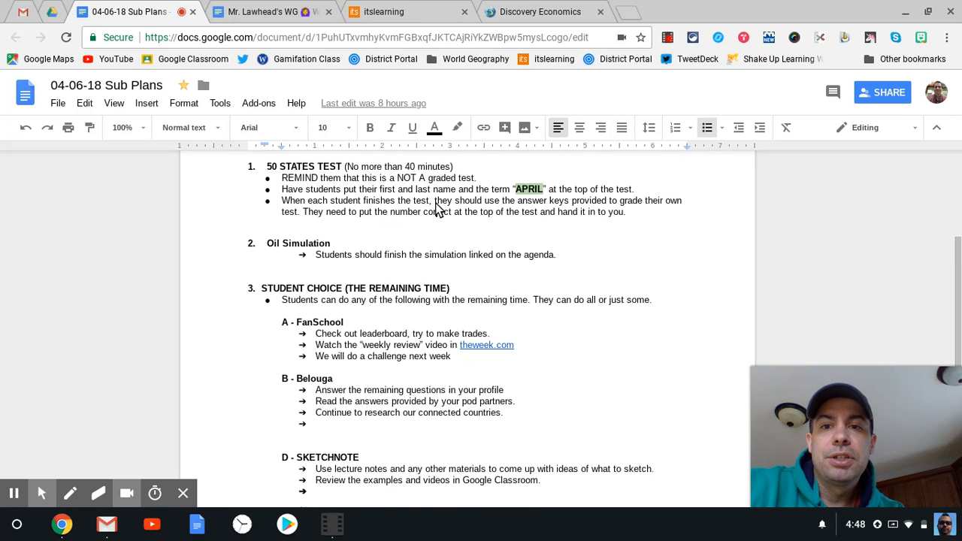
pyautogui.scroll(-3)
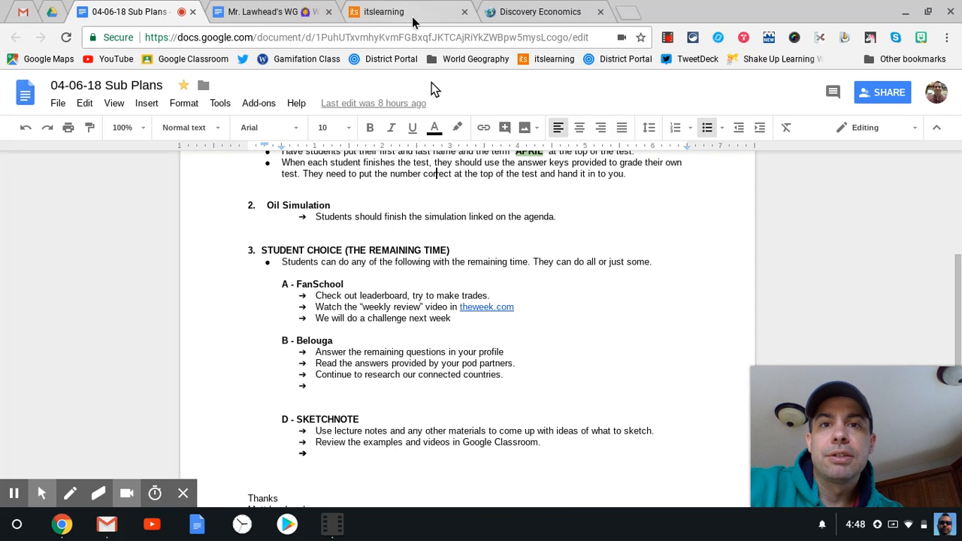
pyautogui.click(383, 12)
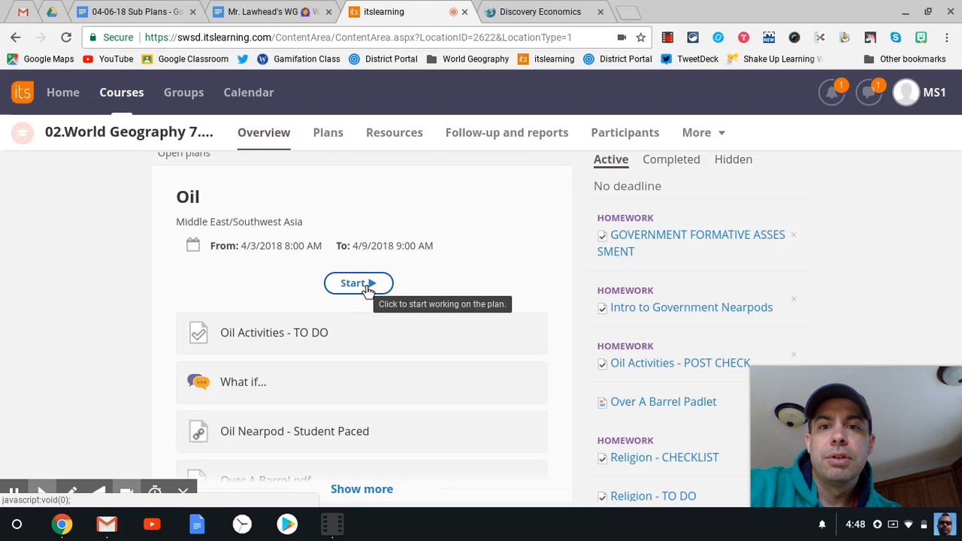
pyautogui.click(358, 283)
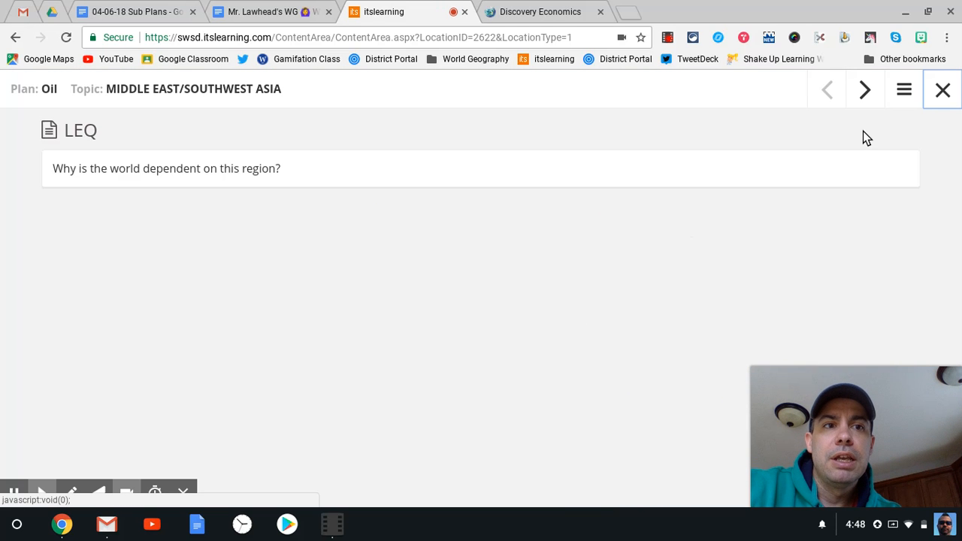
# - Show the Oil plan's item list, from LEQ through Oil Activities - POST CHECK
pyautogui.click(904, 89)
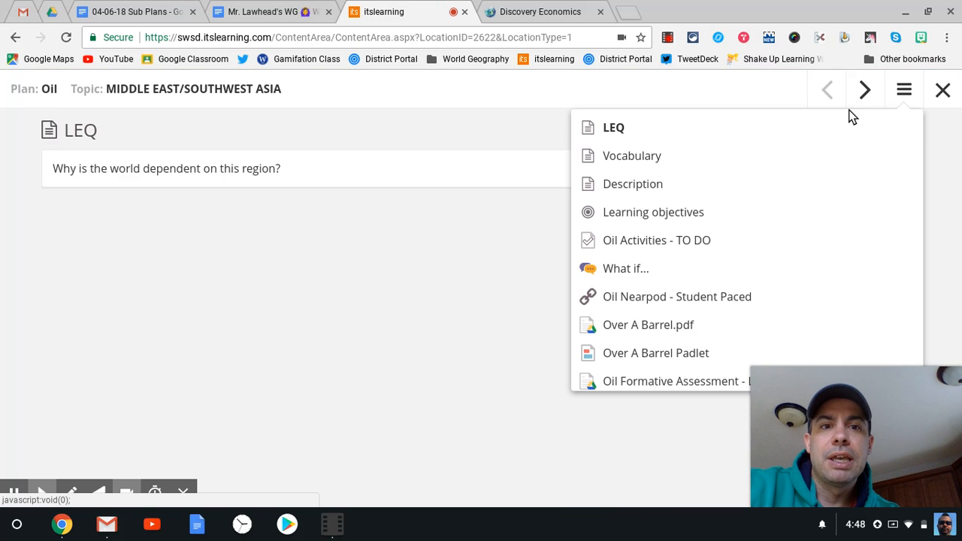
pyautogui.scroll(-3)
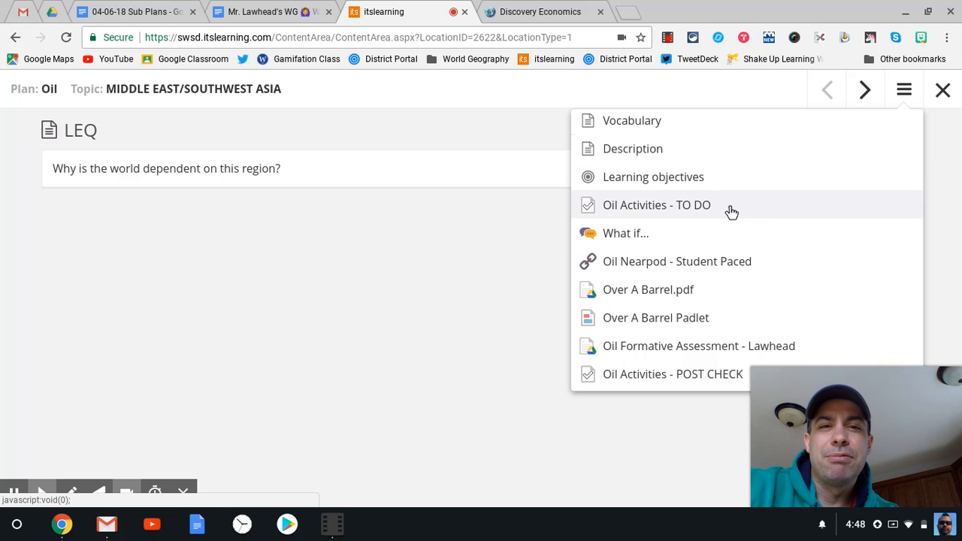
pyautogui.moveTo(688, 124)
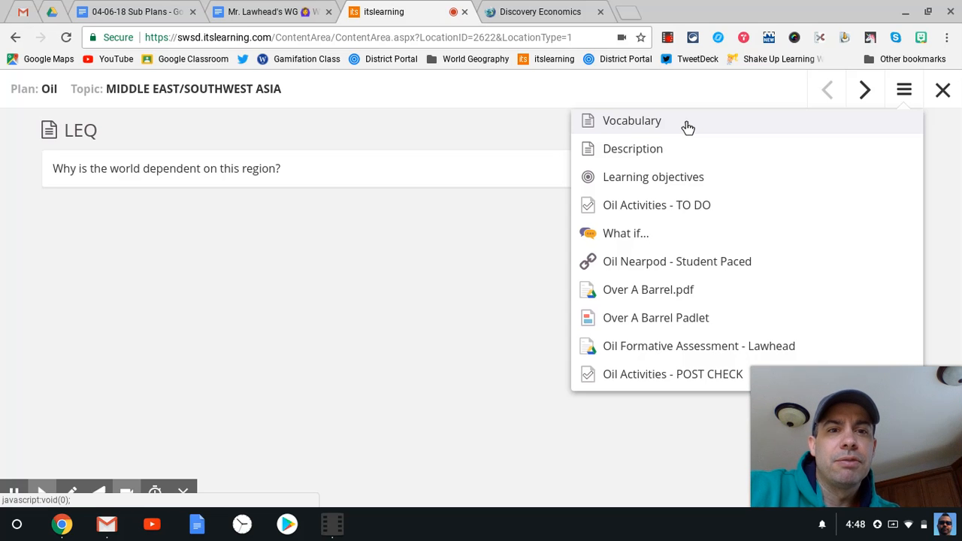
pyautogui.moveTo(668, 345)
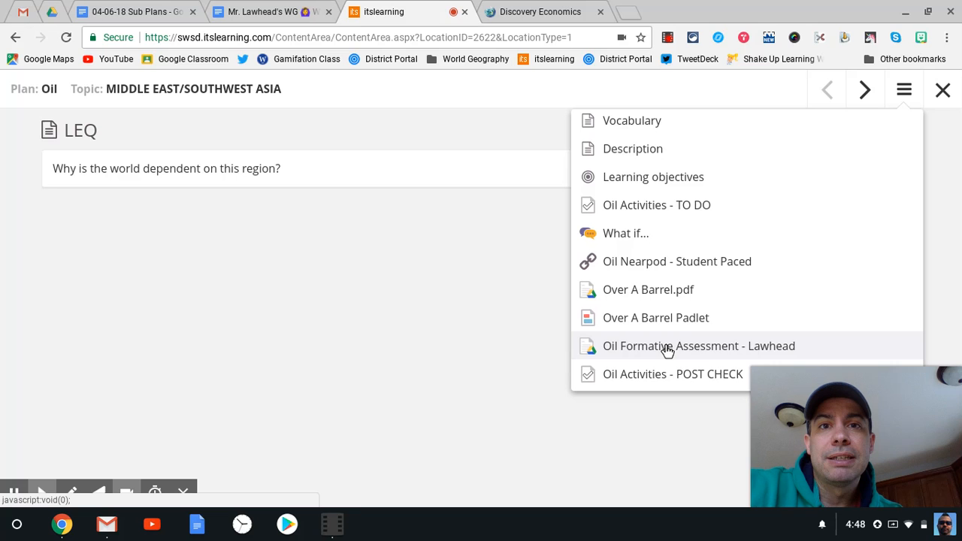
# - Open Oil Activities - POST CHECK, visit the agenda's Oil Simulation link, then return to Sub Plans
pyautogui.click(698, 345)
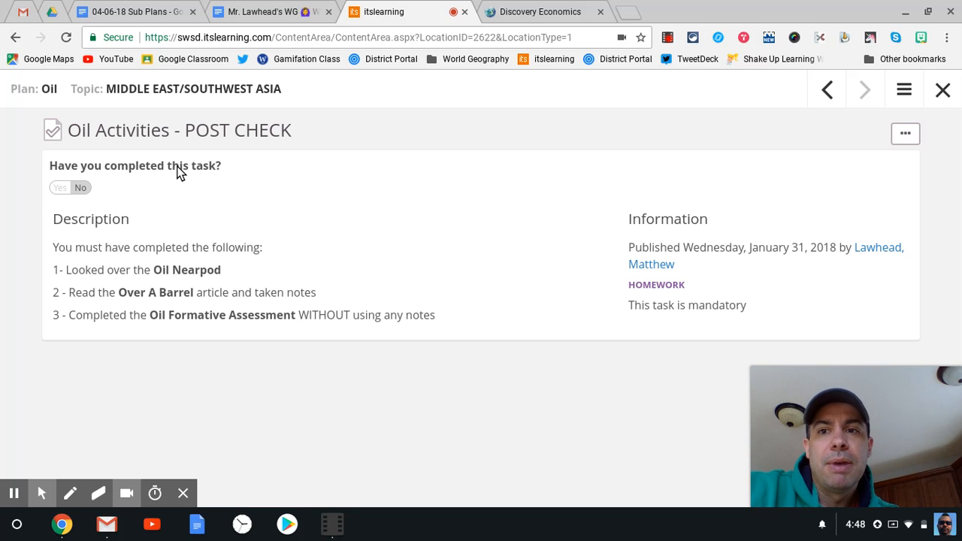
pyautogui.moveTo(119, 170)
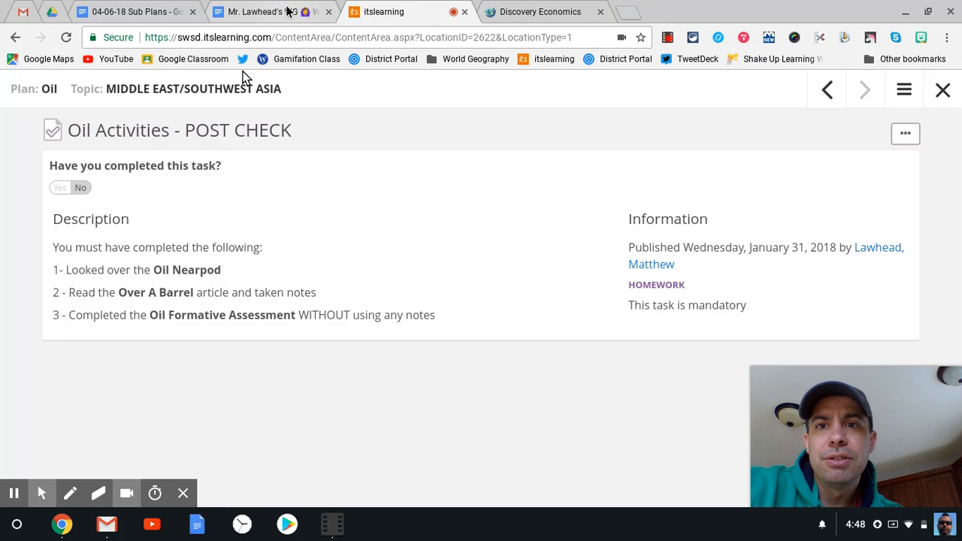
pyautogui.click(263, 11)
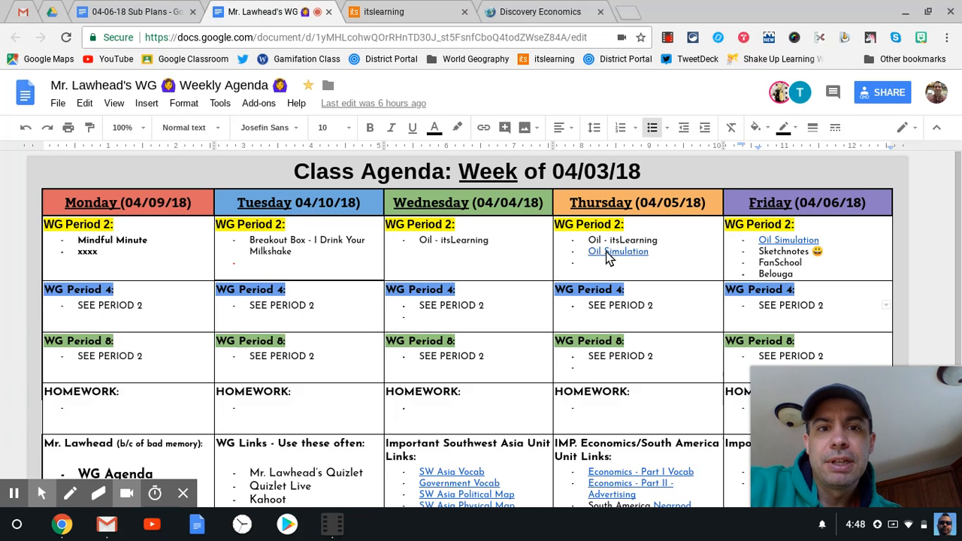
pyautogui.click(540, 11)
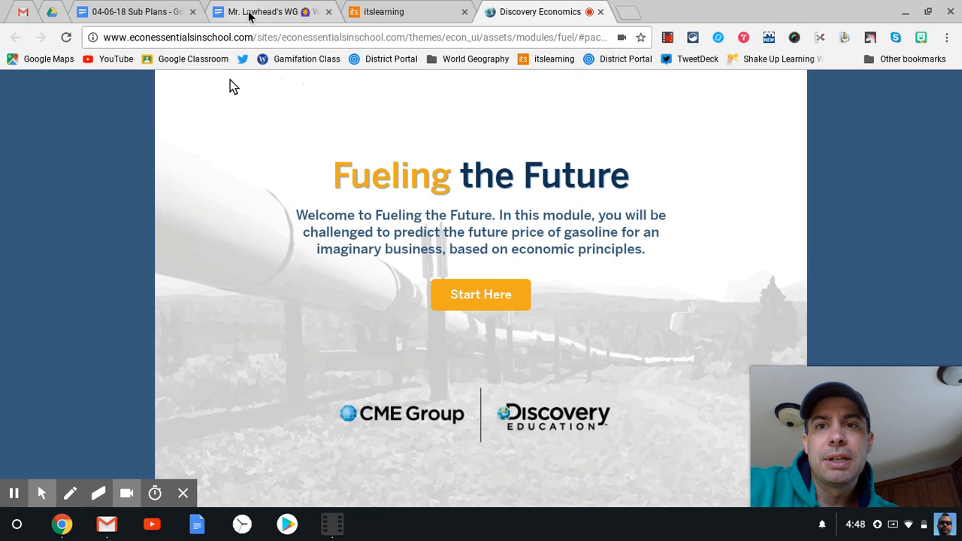
pyautogui.click(259, 11)
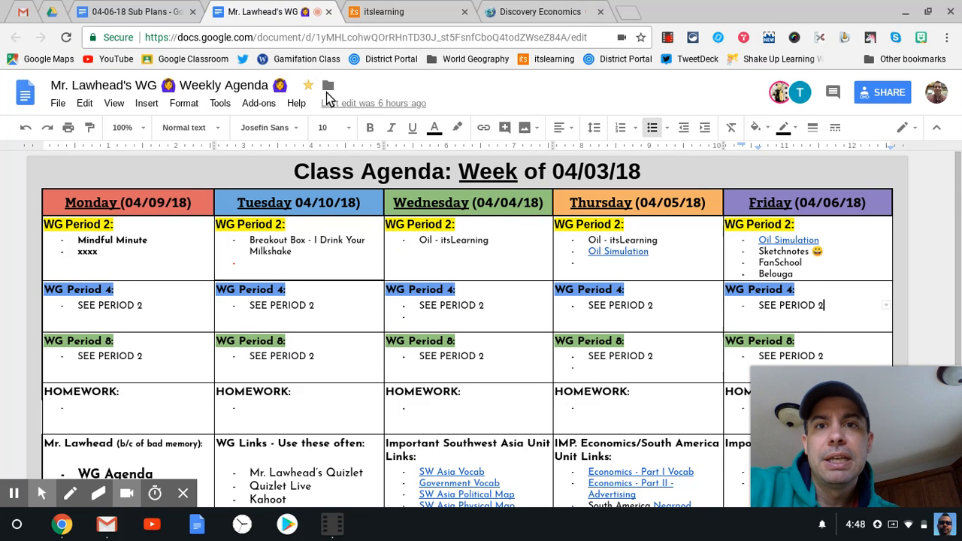
pyautogui.click(120, 12)
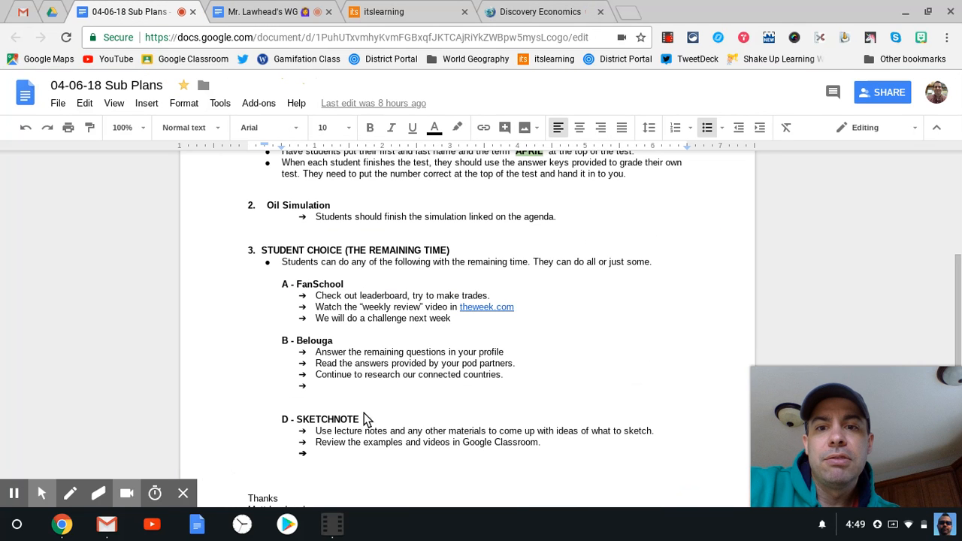
pyautogui.moveTo(363, 428)
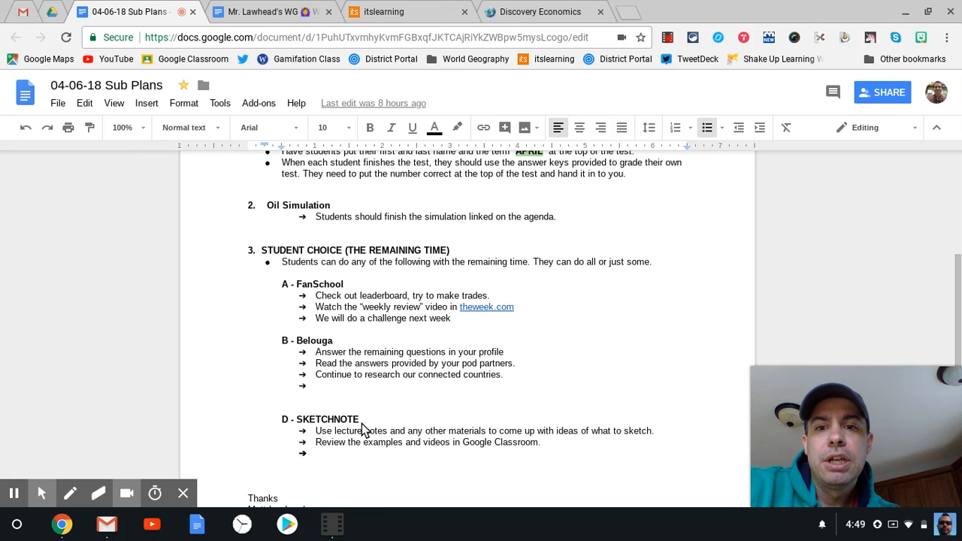